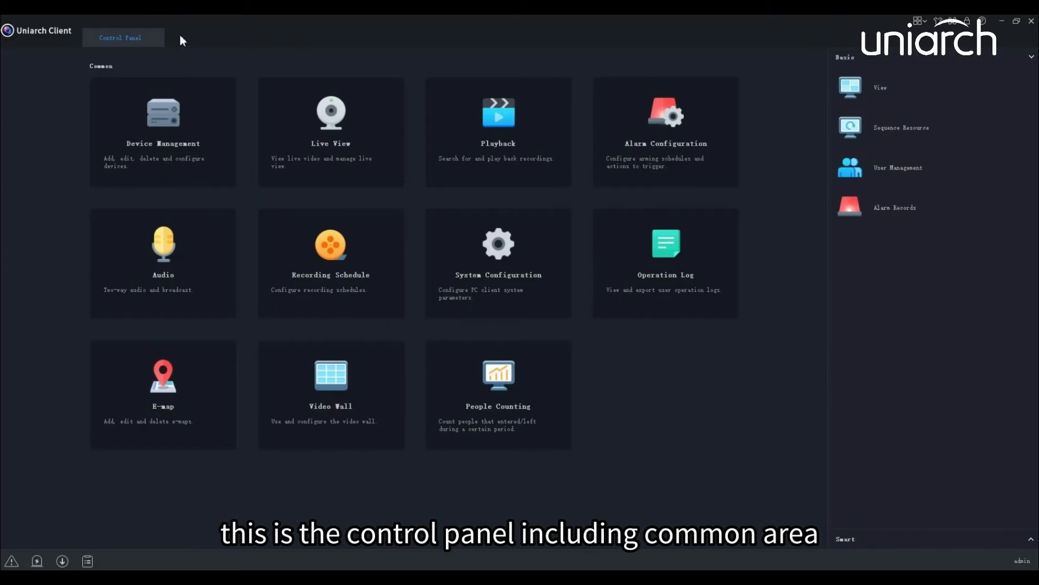
{"action": "mouse_move", "coordinate": [174, 69]}
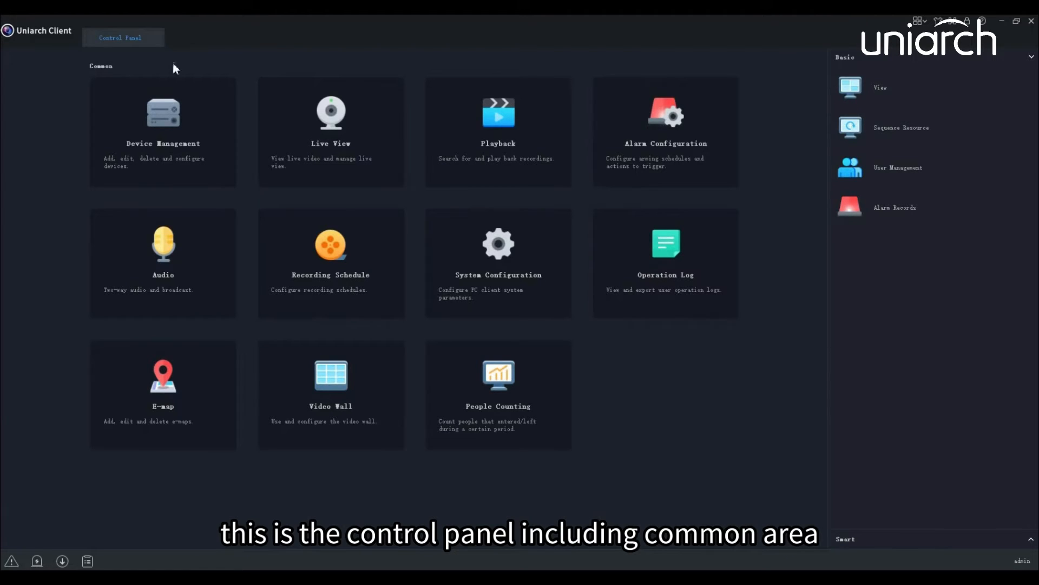
{"action": "mouse_move", "coordinate": [882, 496]}
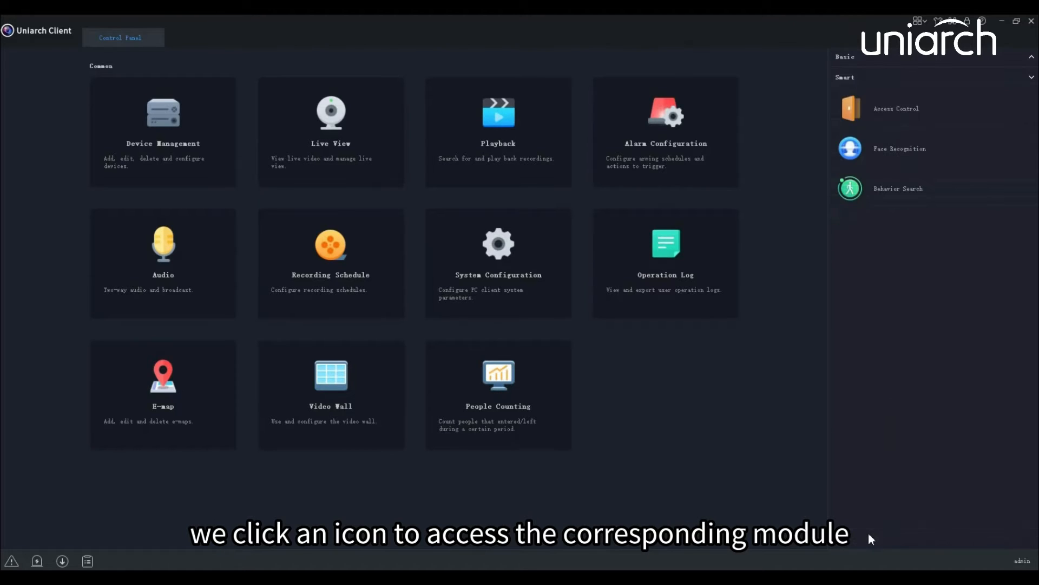
{"action": "mouse_move", "coordinate": [895, 210]}
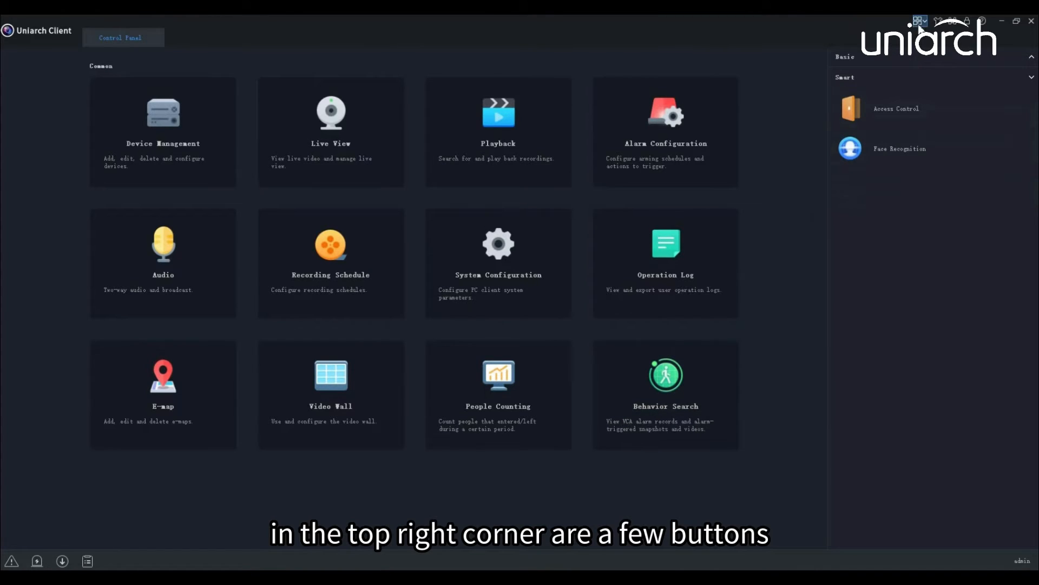
Open the Uniarch Client login window with the top-right switch-user button
{"action": "left_click", "coordinate": [917, 20]}
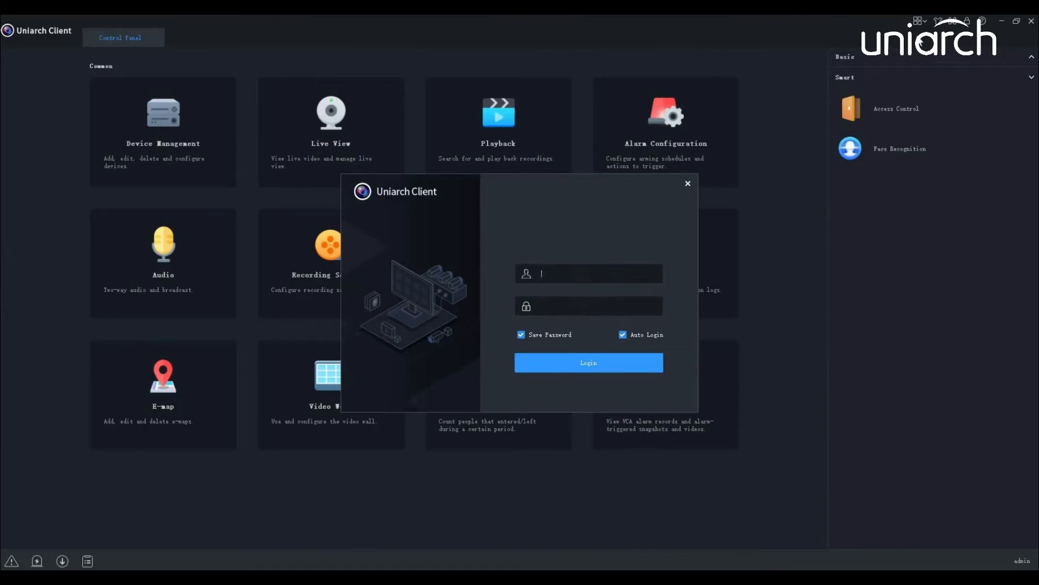
Dismiss the login window, lock the client, re-enter the password, and view About Uniarch Client
{"action": "left_click", "coordinate": [687, 183]}
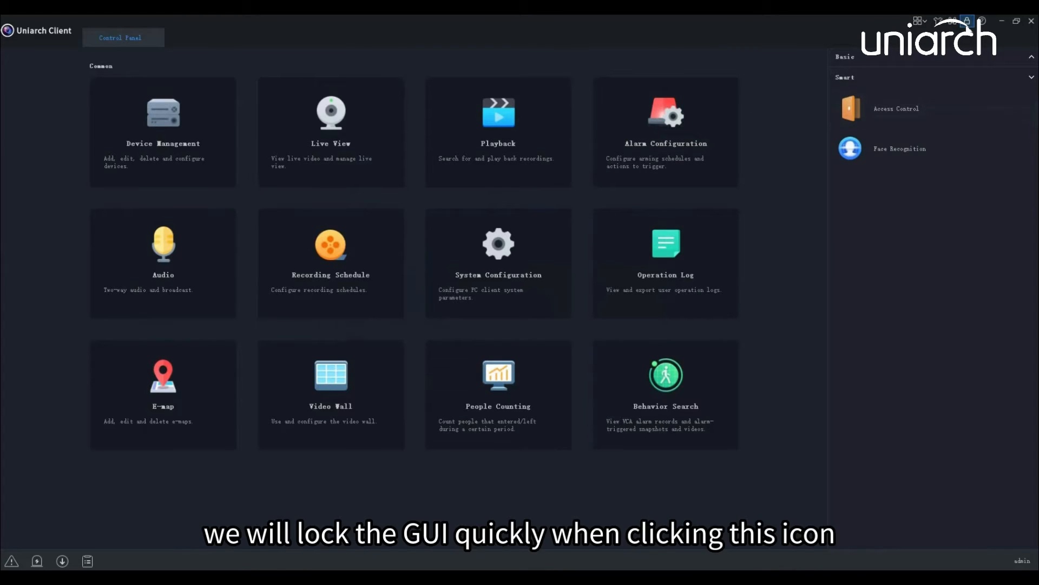
{"action": "left_click", "coordinate": [967, 20]}
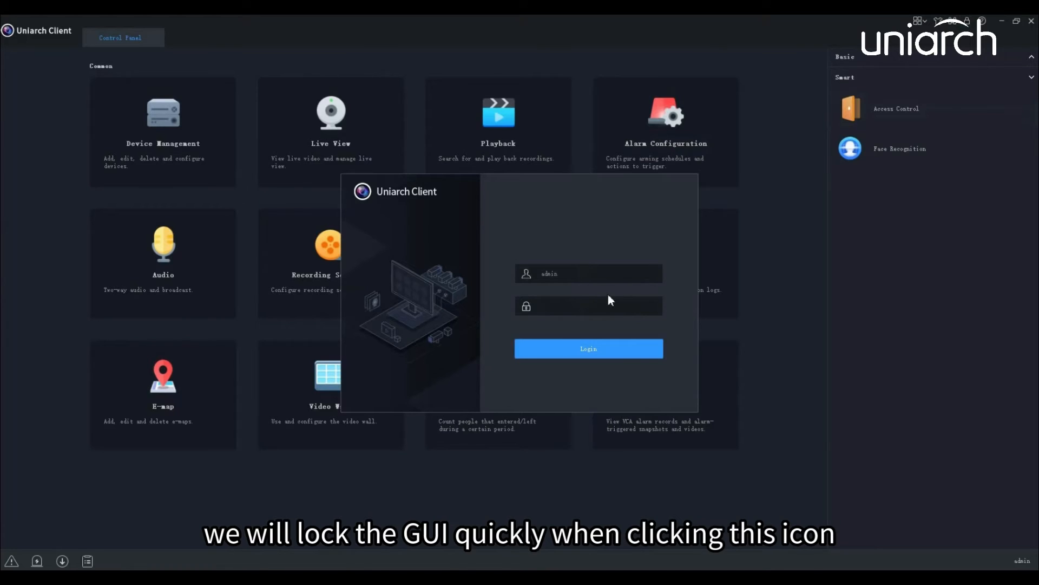
{"action": "left_click", "coordinate": [588, 306]}
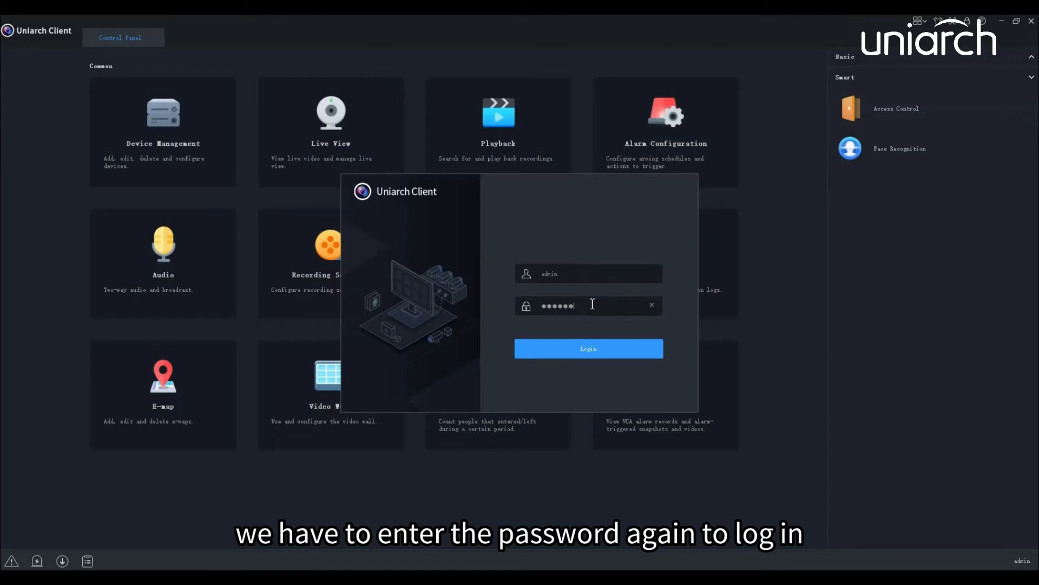
{"action": "left_click", "coordinate": [587, 348]}
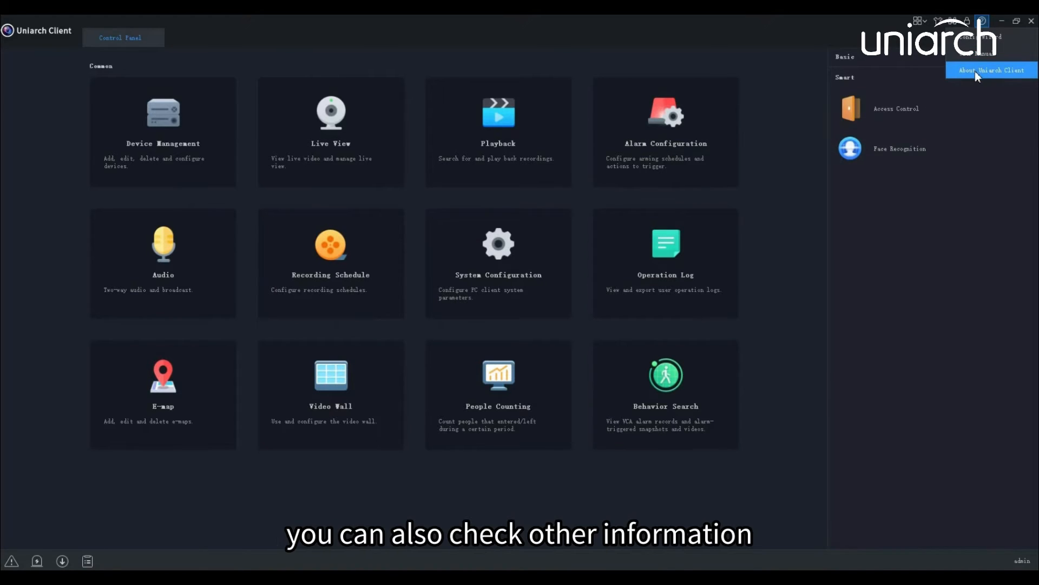
{"action": "left_click", "coordinate": [990, 70]}
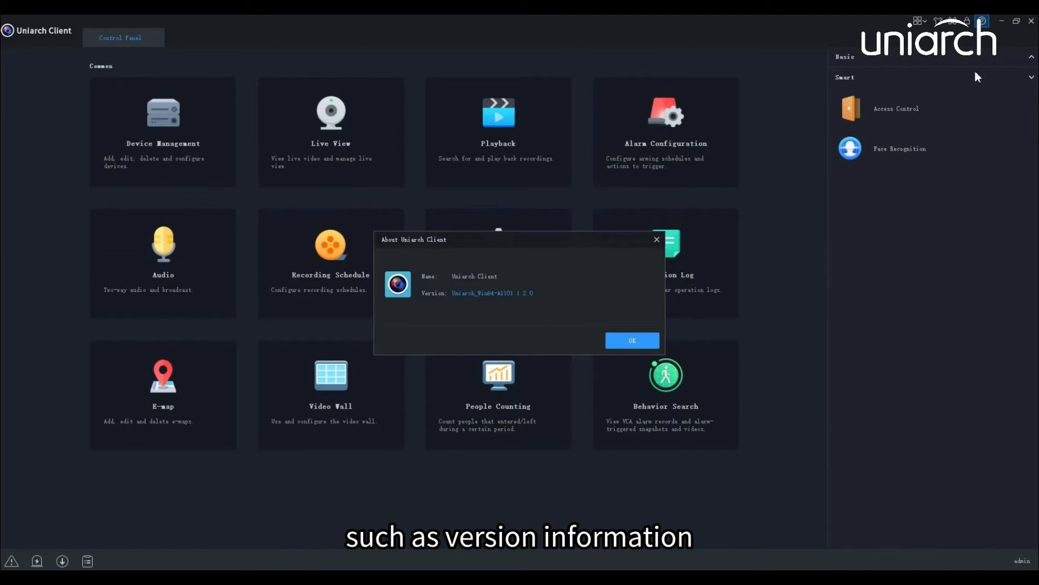
{"action": "left_click", "coordinate": [630, 340]}
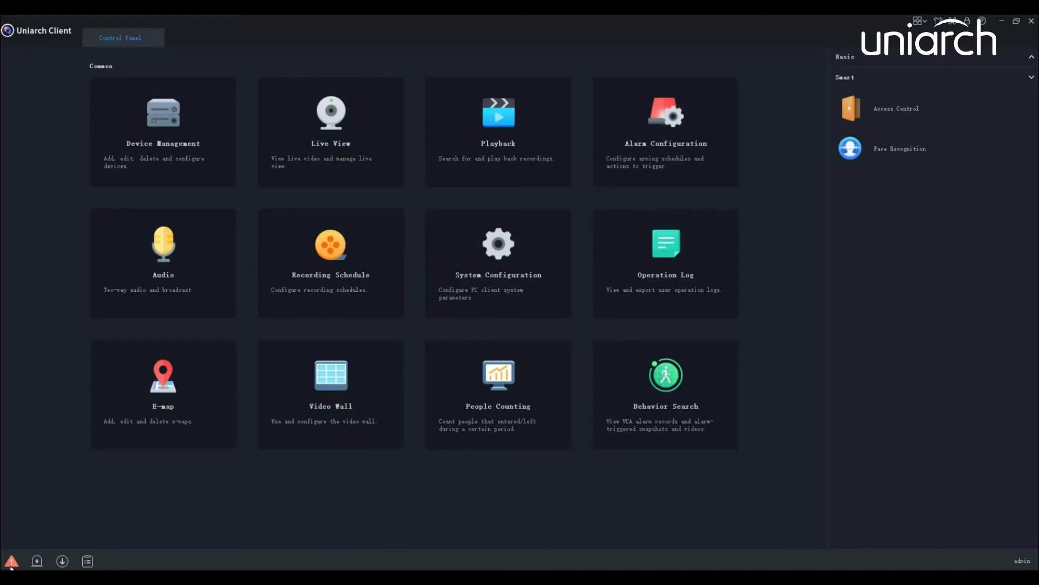
Show and hide the Latest Alarm list, then open the Recording Download window
{"action": "left_click", "coordinate": [11, 560]}
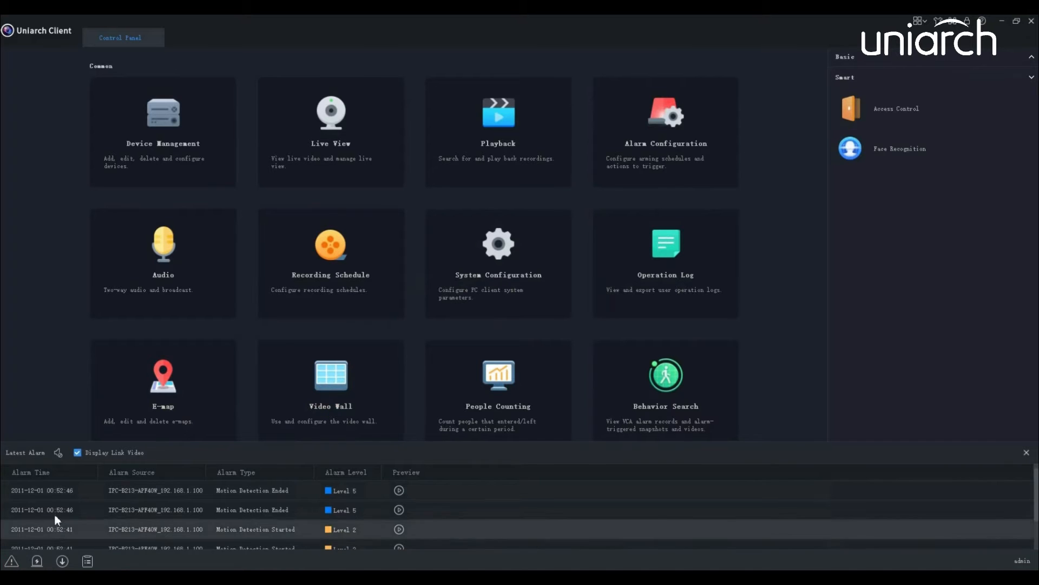
{"action": "left_click", "coordinate": [58, 452]}
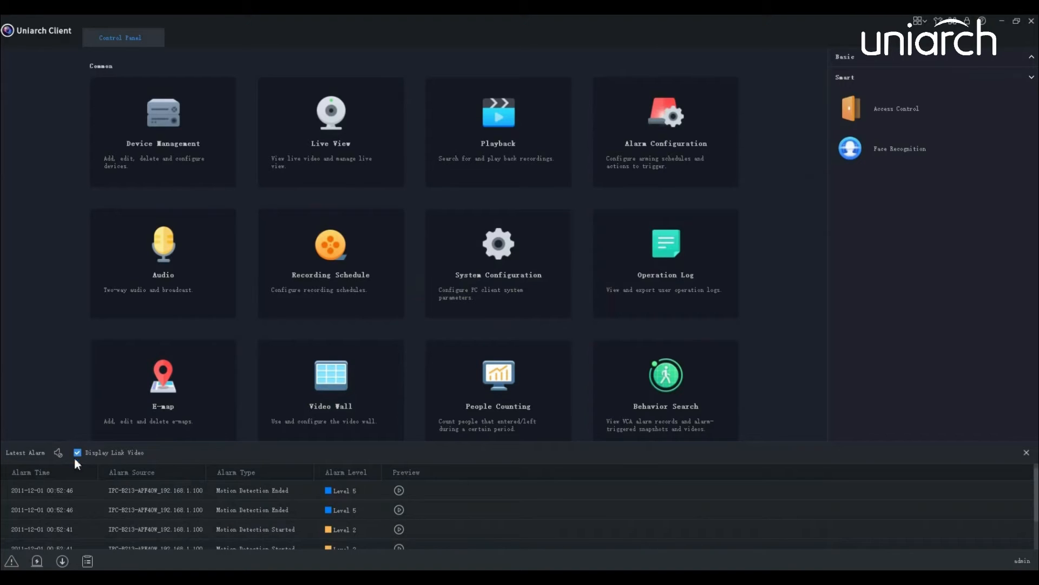
{"action": "left_click", "coordinate": [1029, 452]}
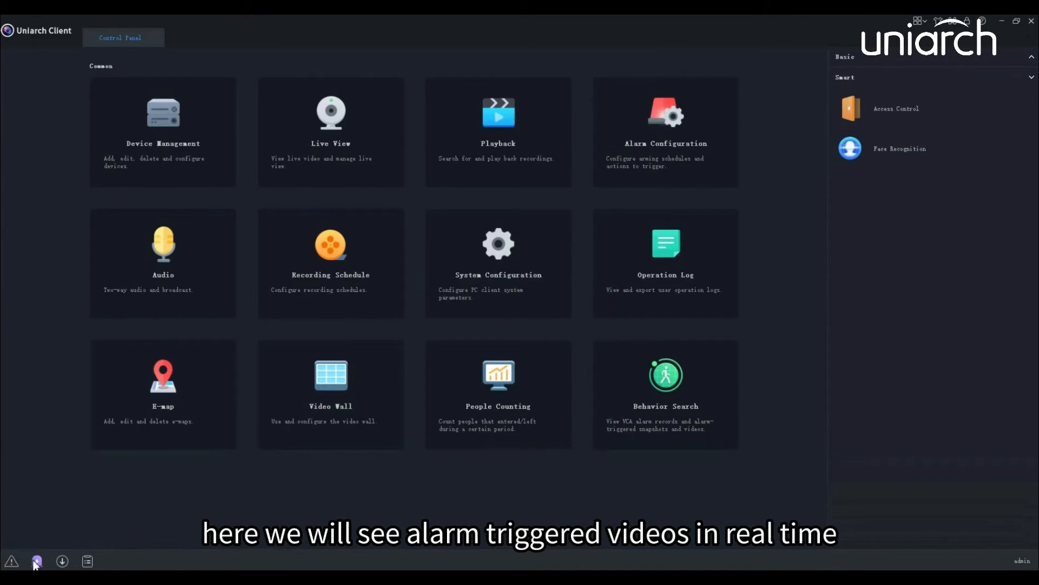
{"action": "left_click", "coordinate": [36, 561]}
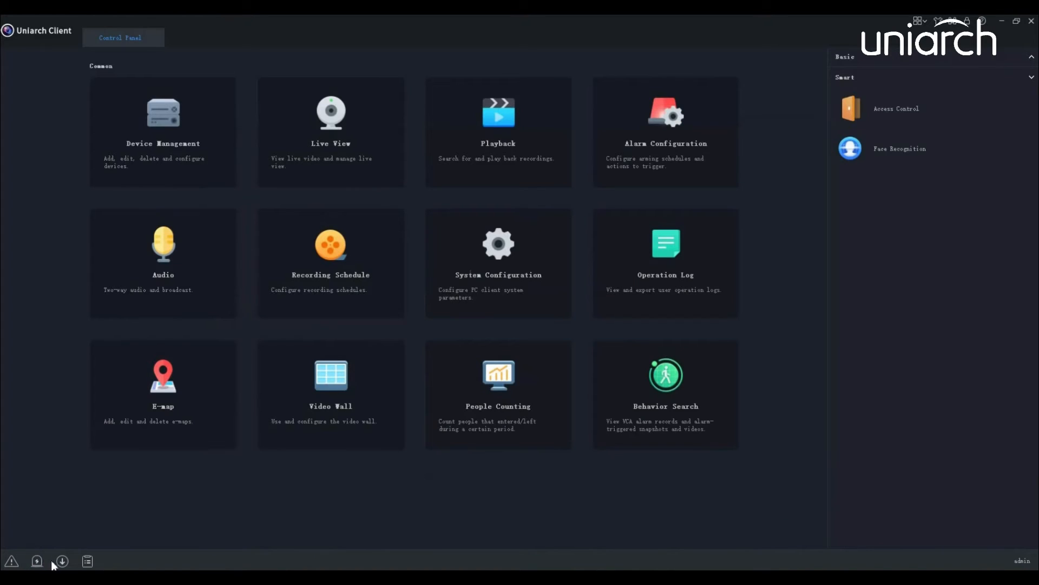
{"action": "left_click", "coordinate": [62, 562]}
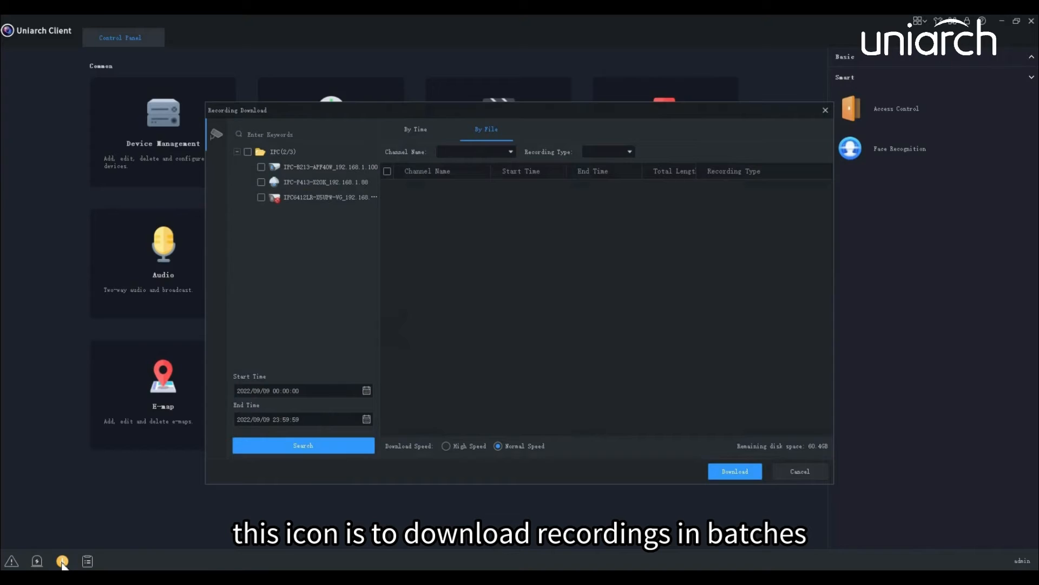
{"action": "mouse_move", "coordinate": [87, 560]}
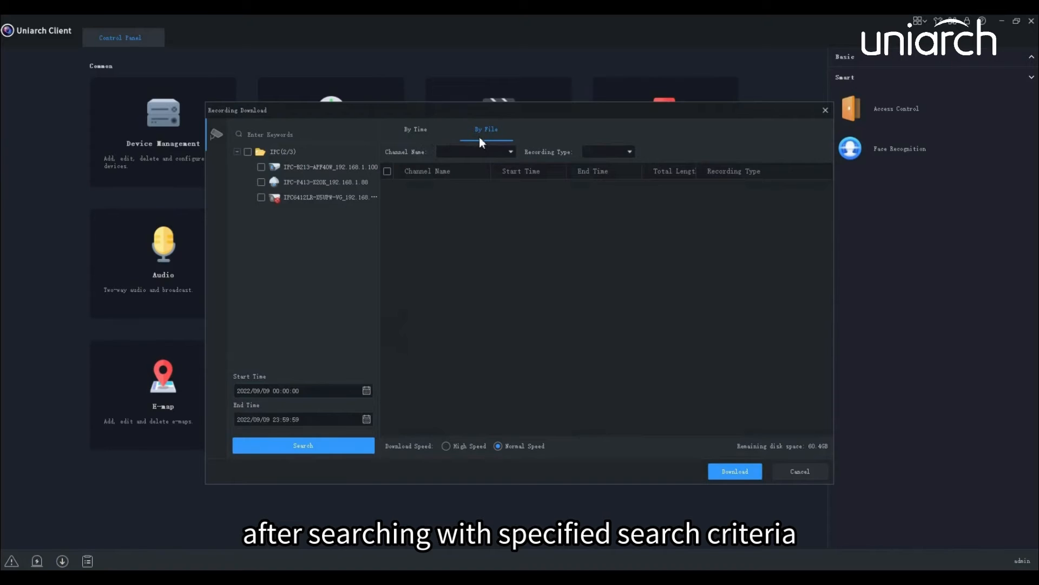
{"action": "mouse_move", "coordinate": [113, 555]}
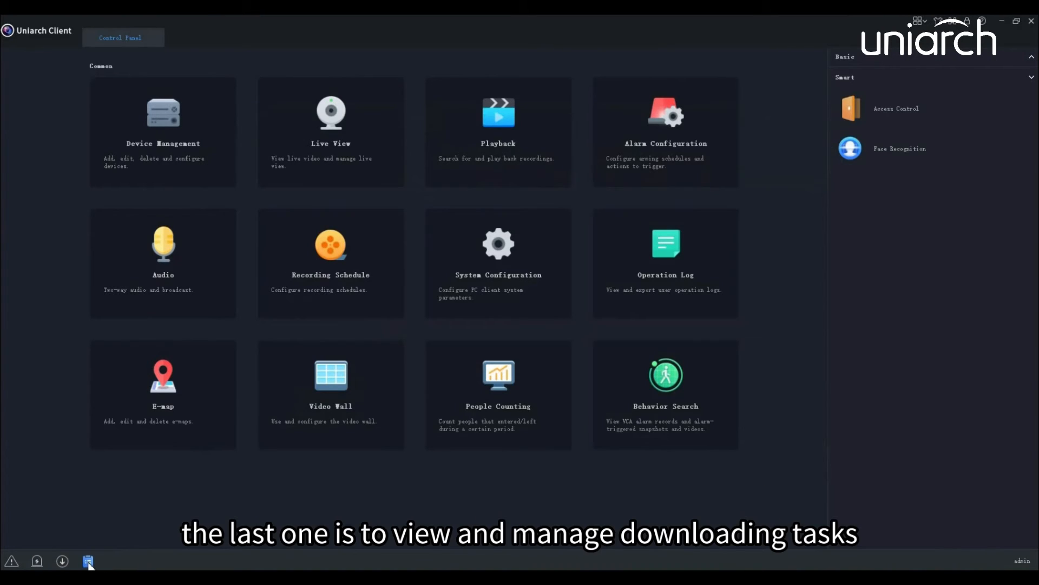
{"action": "left_click", "coordinate": [88, 561]}
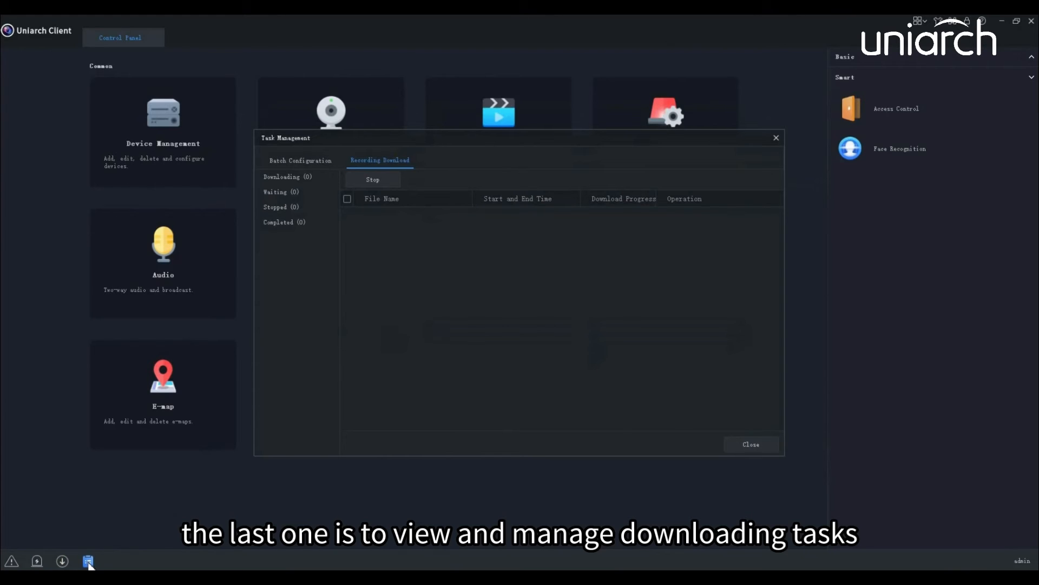
{"action": "left_click", "coordinate": [750, 444]}
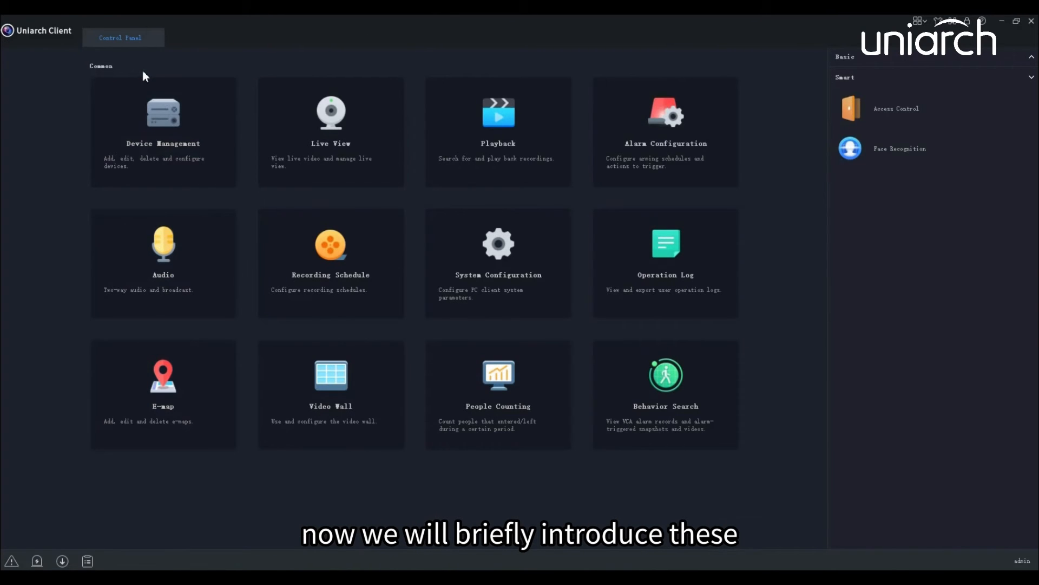
{"action": "mouse_move", "coordinate": [162, 133]}
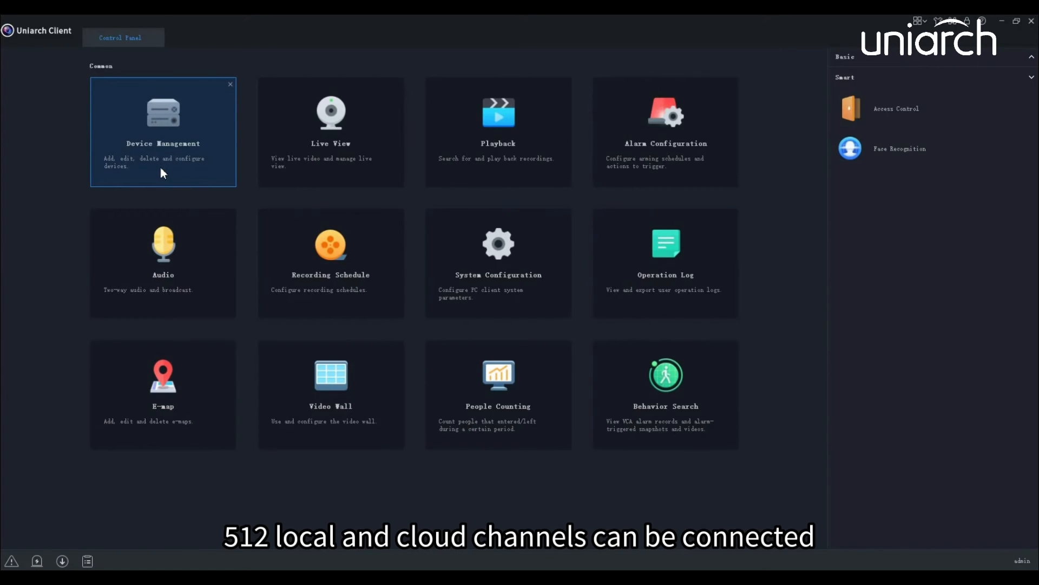
{"action": "mouse_move", "coordinate": [170, 175]}
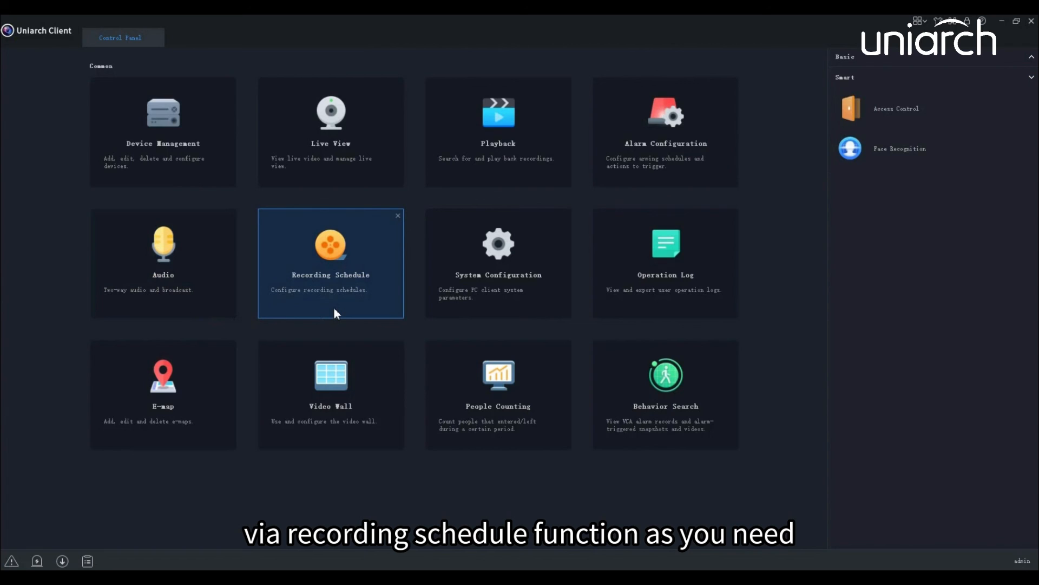
{"action": "mouse_move", "coordinate": [435, 312]}
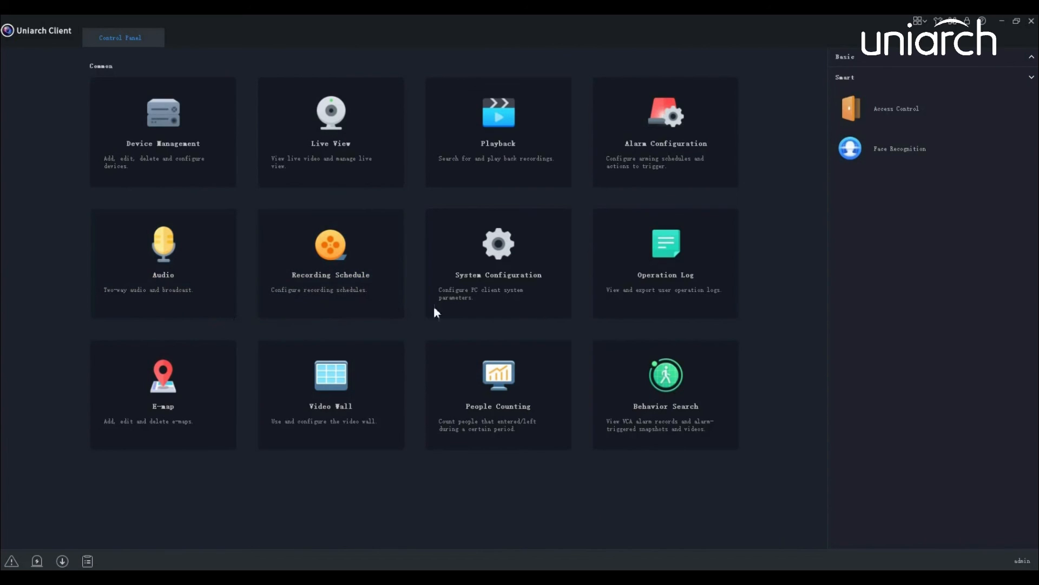
{"action": "mouse_move", "coordinate": [497, 313]}
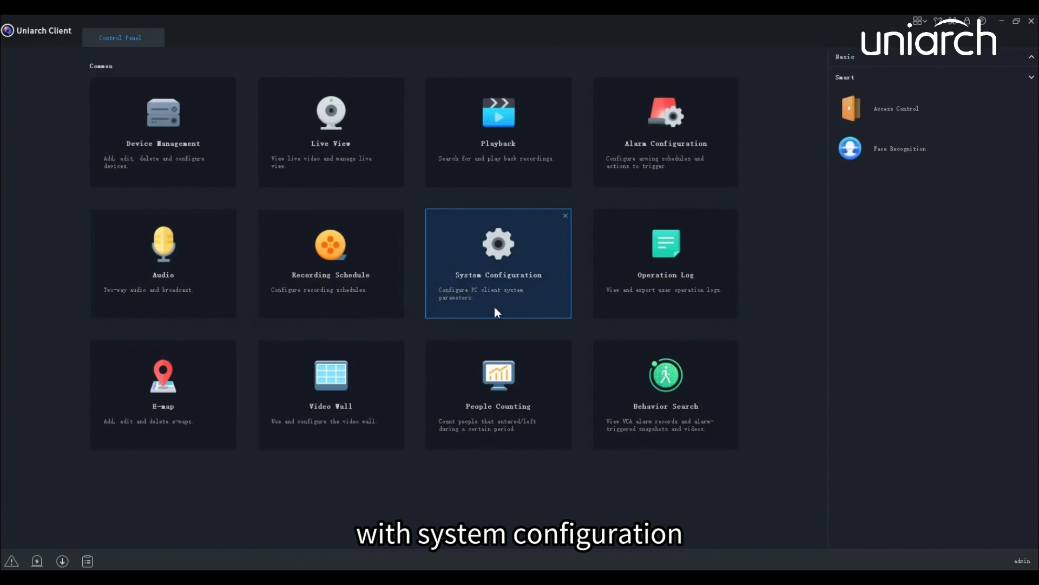